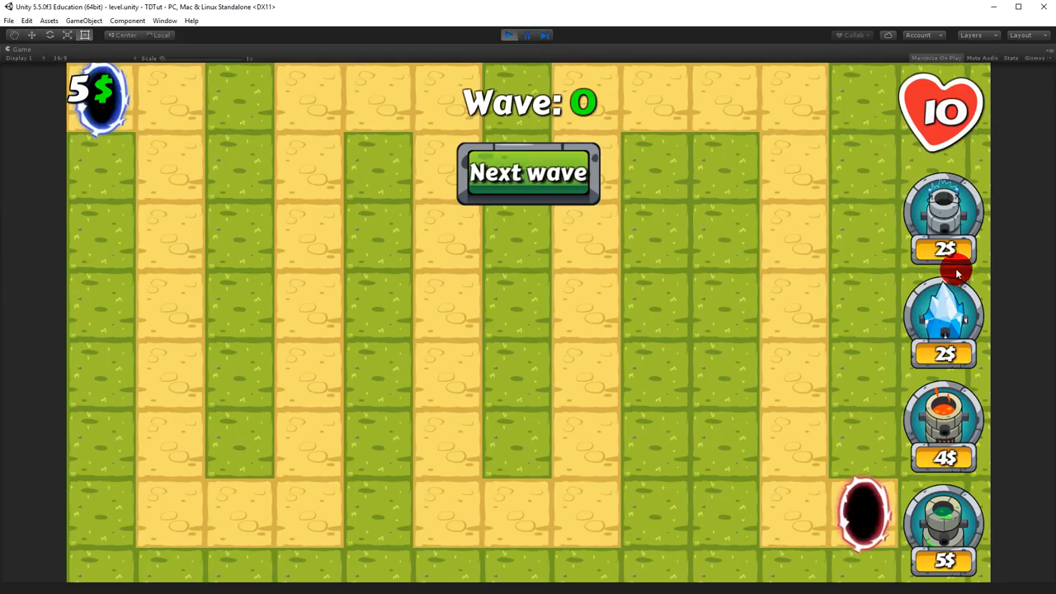
{"action": "mouse_move", "coordinate": [95, 81]}
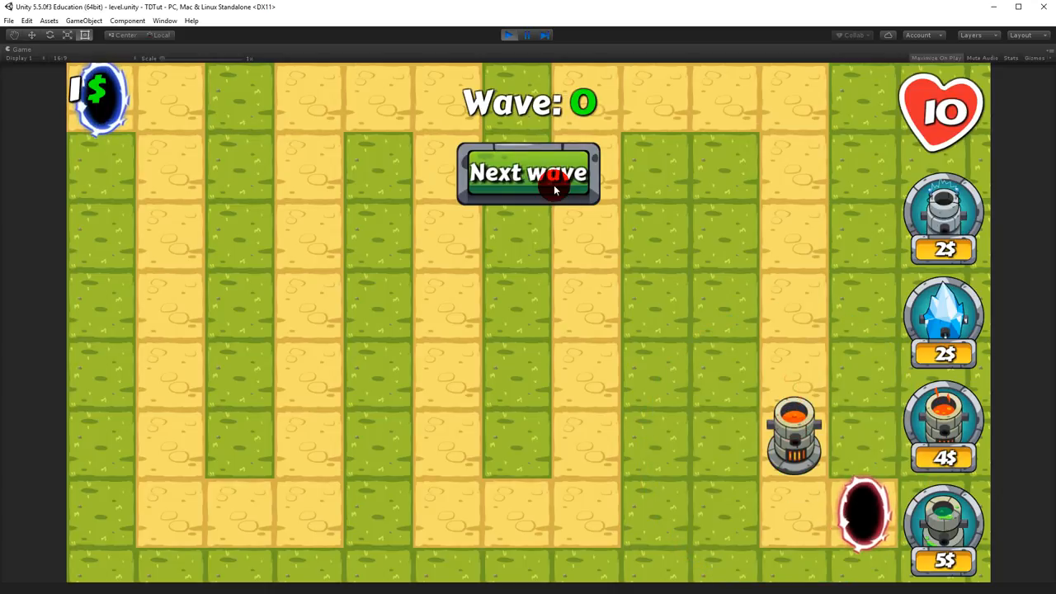
- Send the next wave so a monster walks past the tower into the portal, dropping lives to 9
{"action": "left_click", "coordinate": [551, 188]}
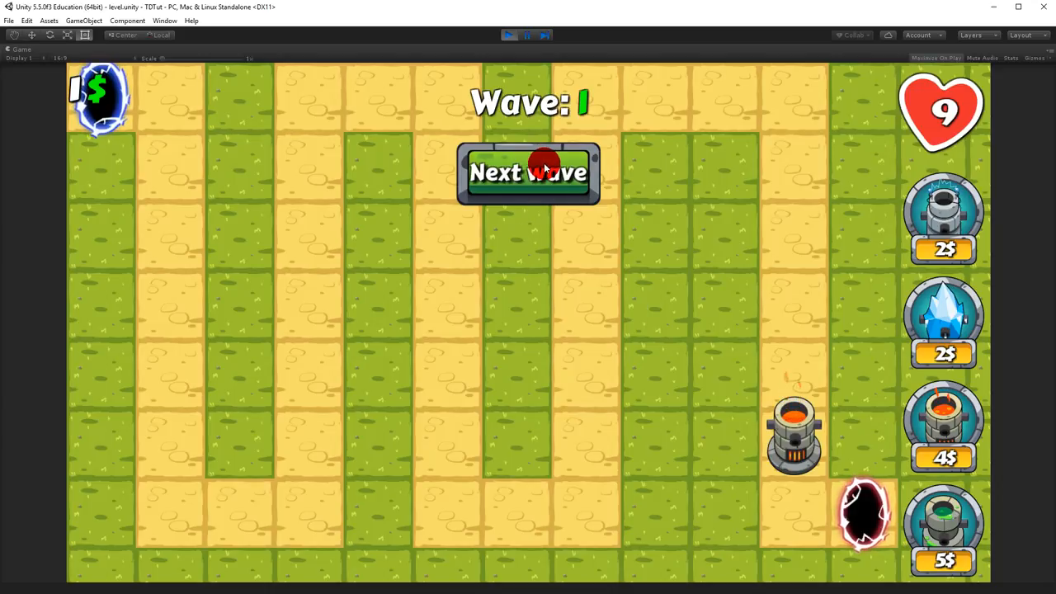
{"action": "left_click", "coordinate": [543, 174]}
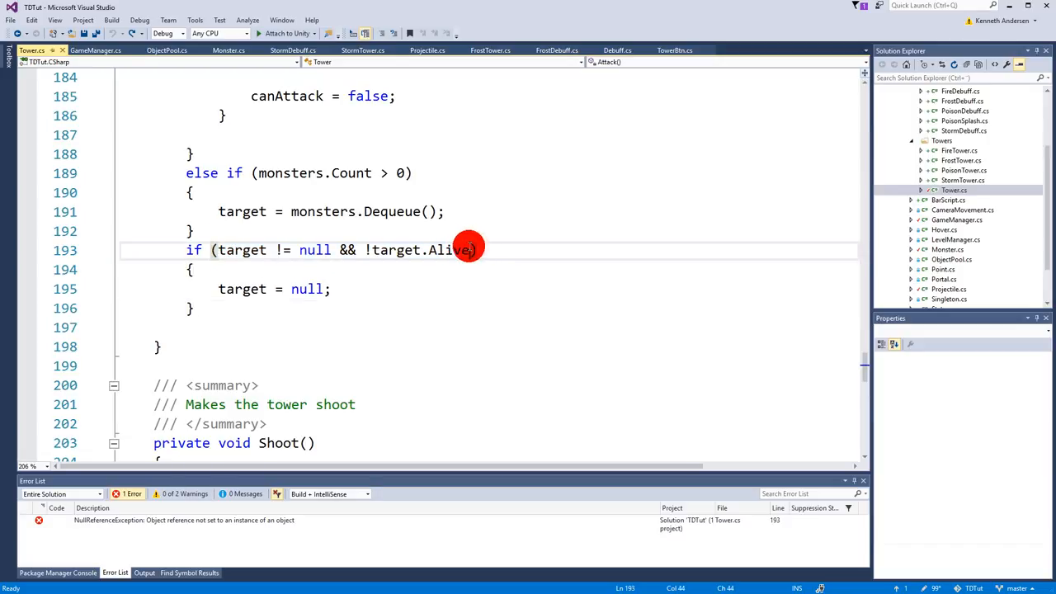
- Extend the line-193 condition with || target != null && !target.IsActive so inactive targets are cleared
{"action": "type", "text": "||"}
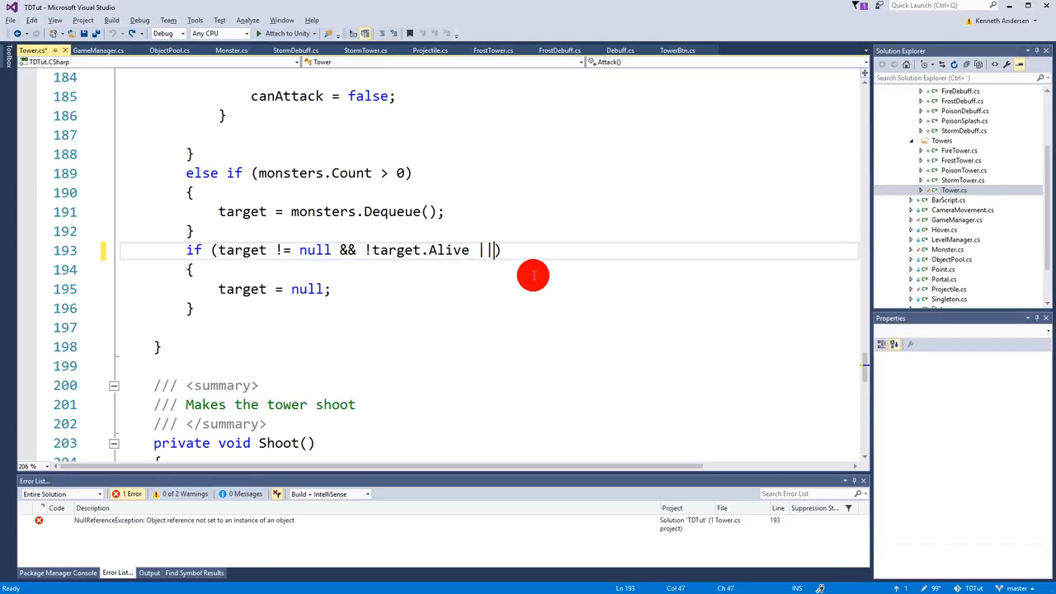
{"action": "type", "text": "target != null"}
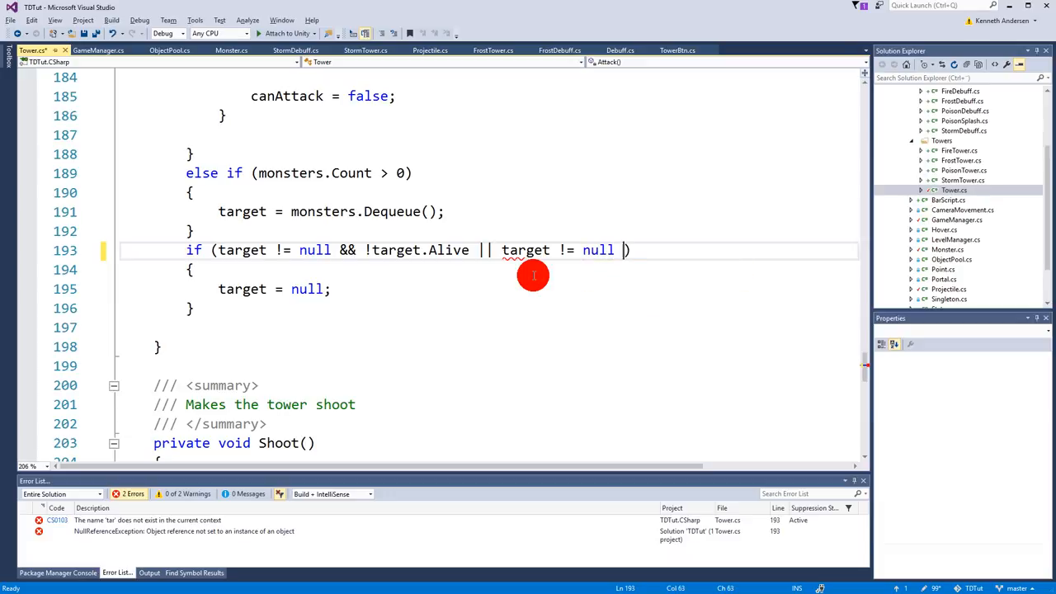
{"action": "type", "text": "&& target)"}
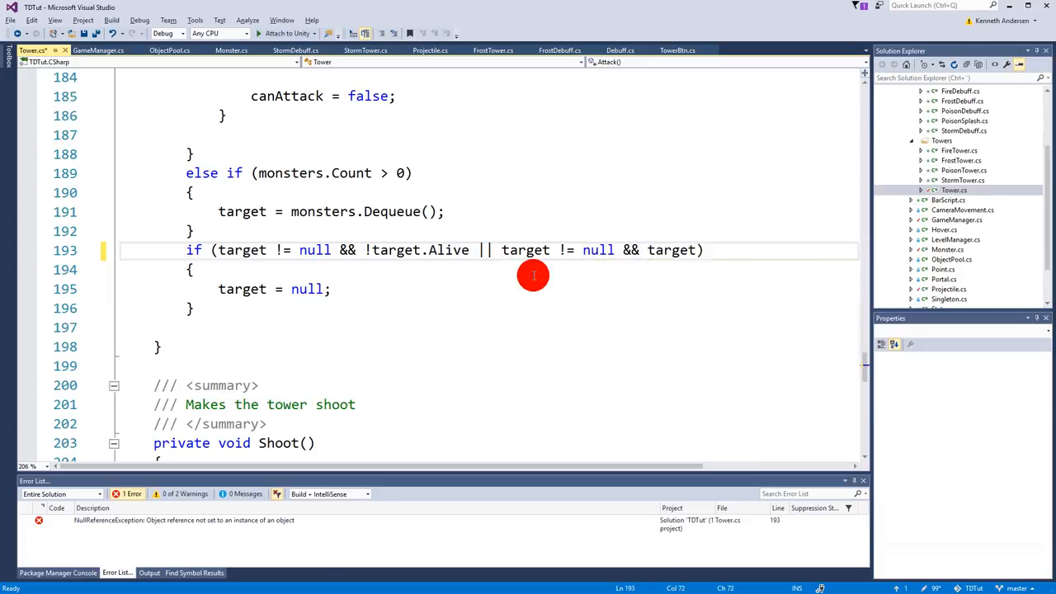
{"action": "type", "text": ".isActiveAndEnabled"}
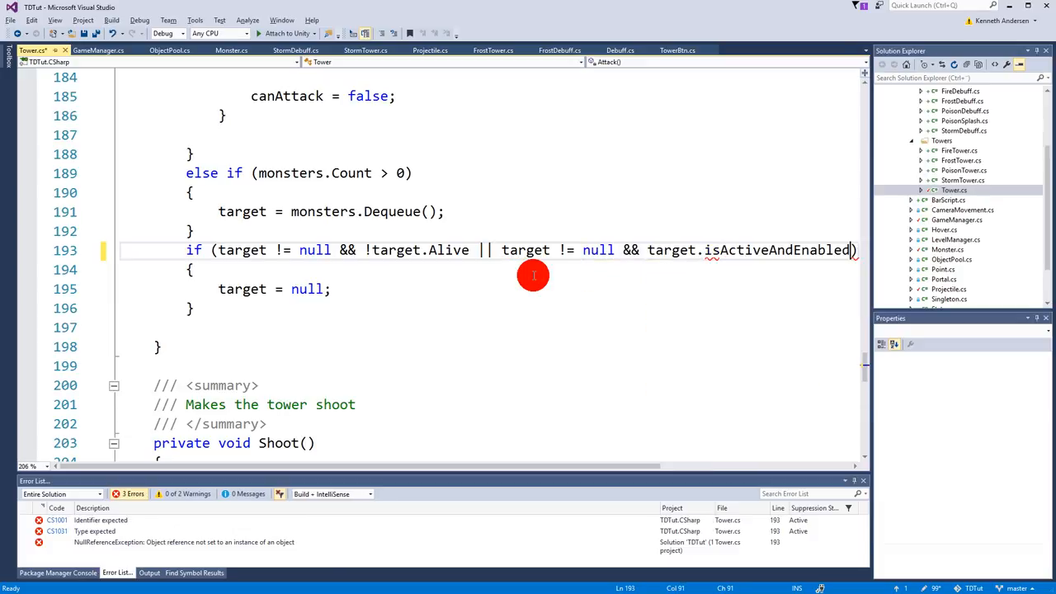
{"action": "key", "text": "Backspace"}
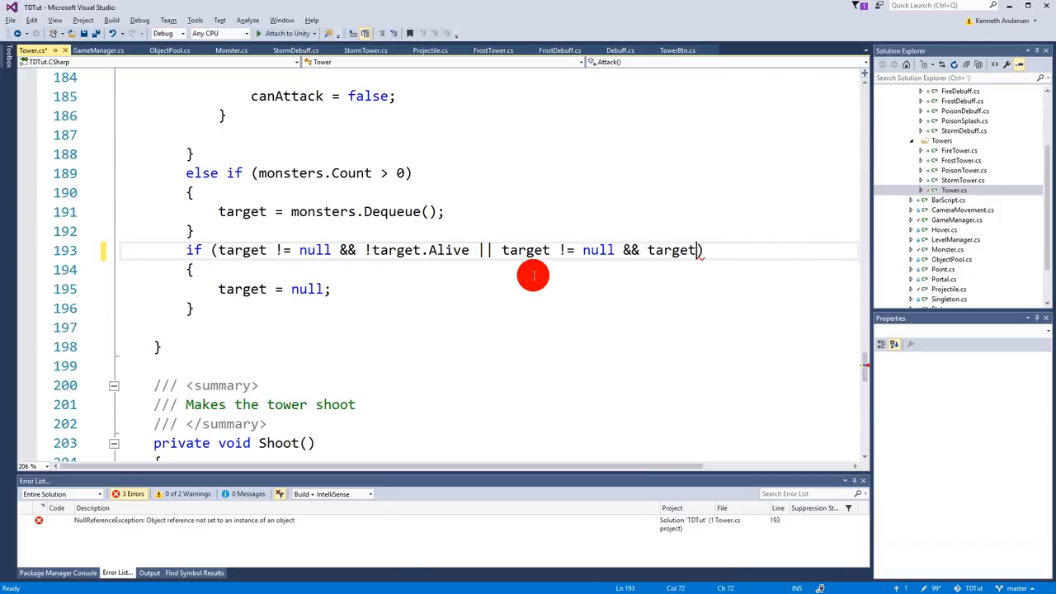
{"action": "type", "text": ".IsActive"}
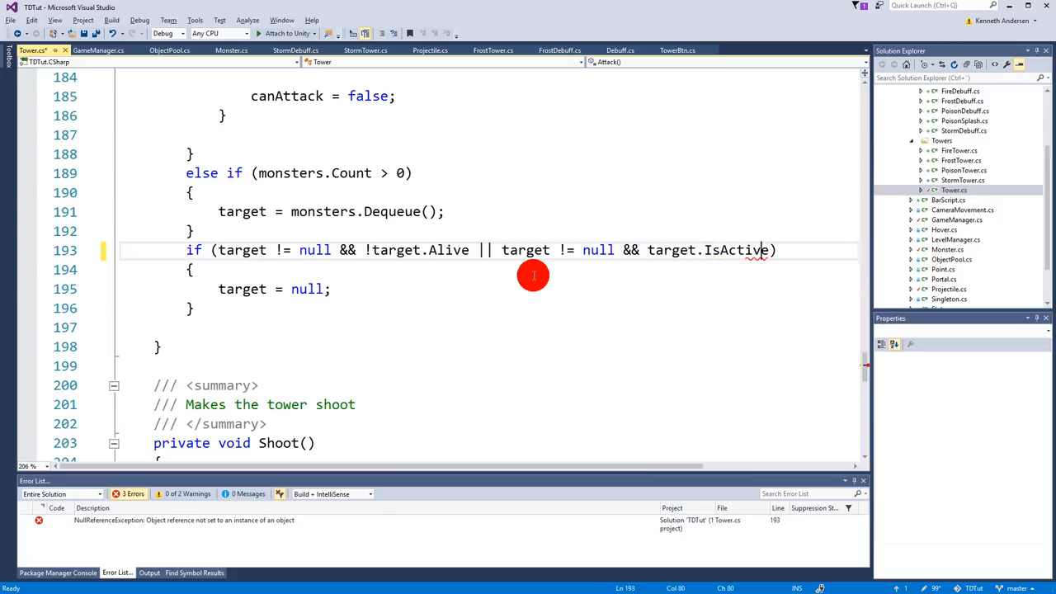
{"action": "type", "text": "!"}
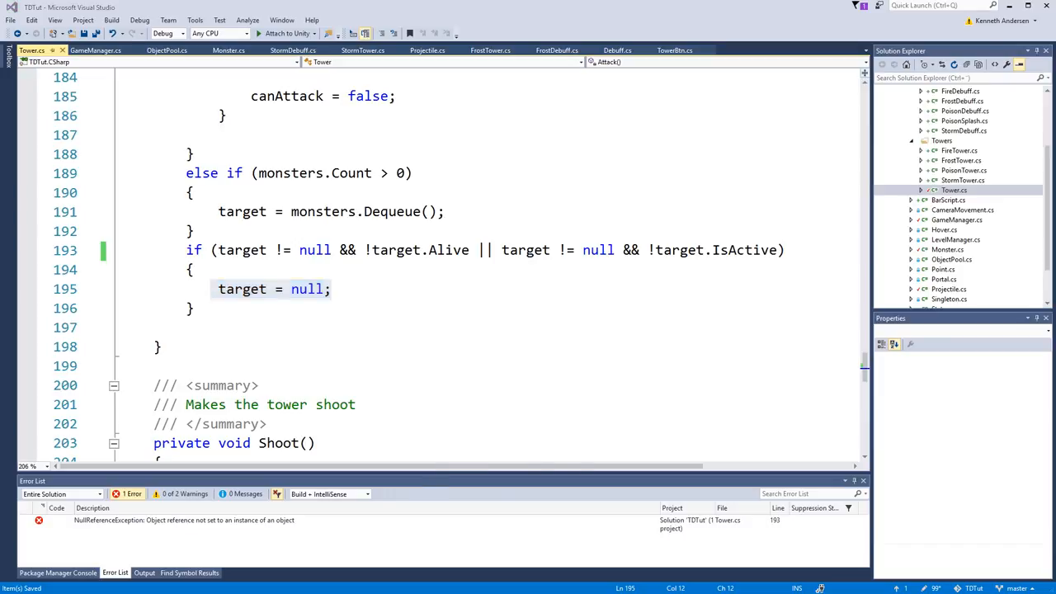
- Return to Unity, buy a fire tower for the portal and send wave 1 past it
{"action": "left_click", "coordinate": [506, 35]}
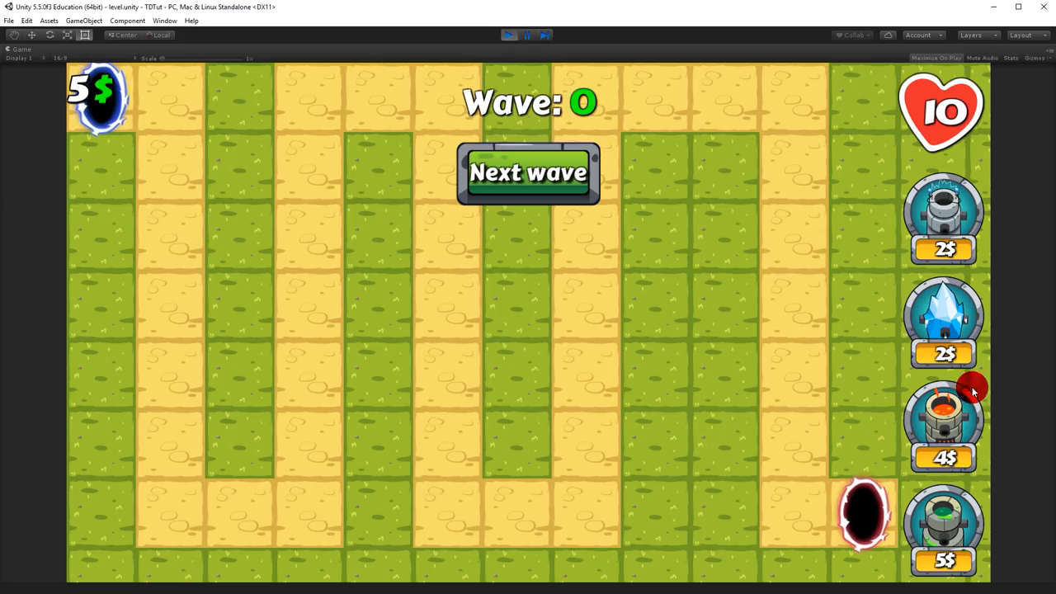
{"action": "left_click", "coordinate": [528, 174]}
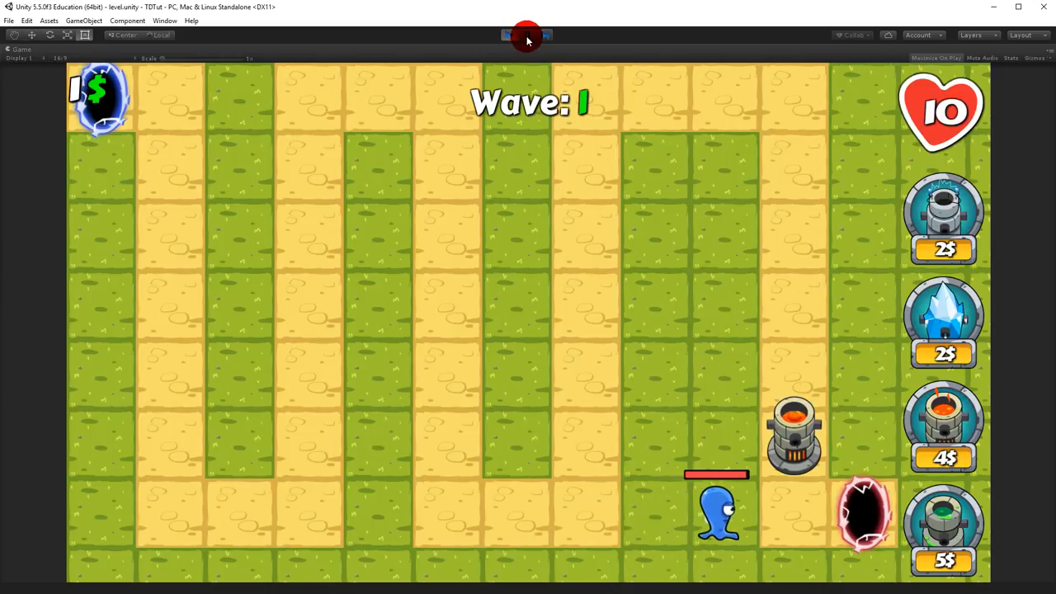
- Stop the play test and select BlueMonster's HealthBarCanvas to show it in the Inspector
{"action": "left_click", "coordinate": [527, 38]}
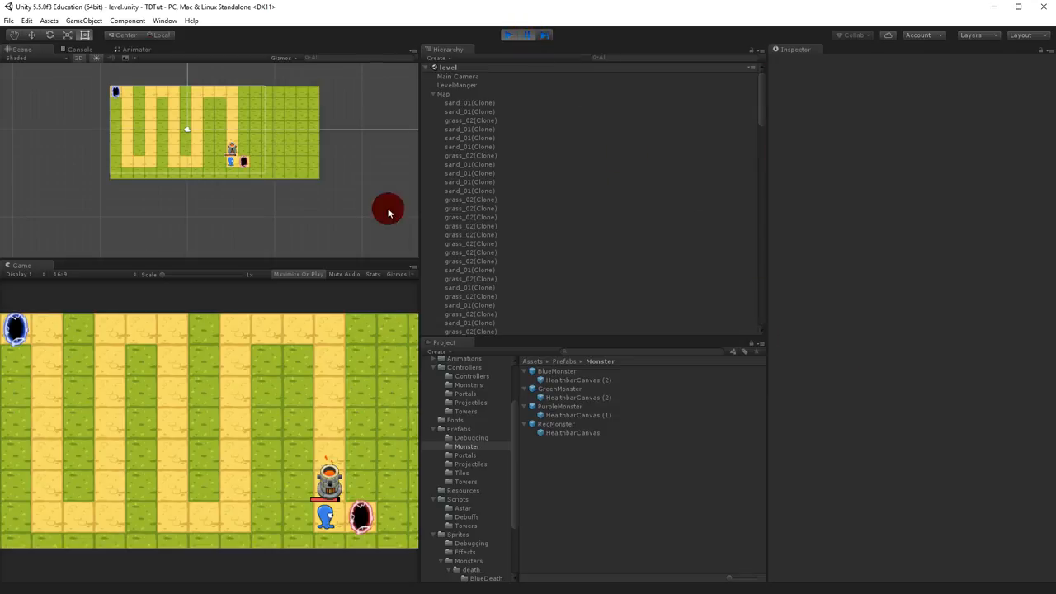
{"action": "mouse_move", "coordinate": [340, 304]}
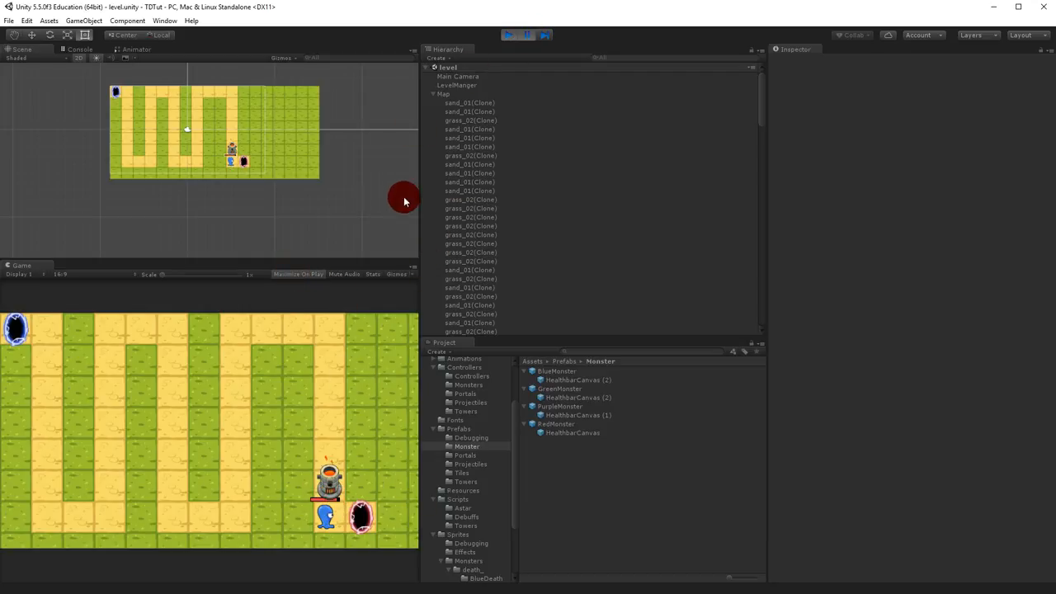
{"action": "scroll", "scroll_direction": "down", "scroll_amount": 3}
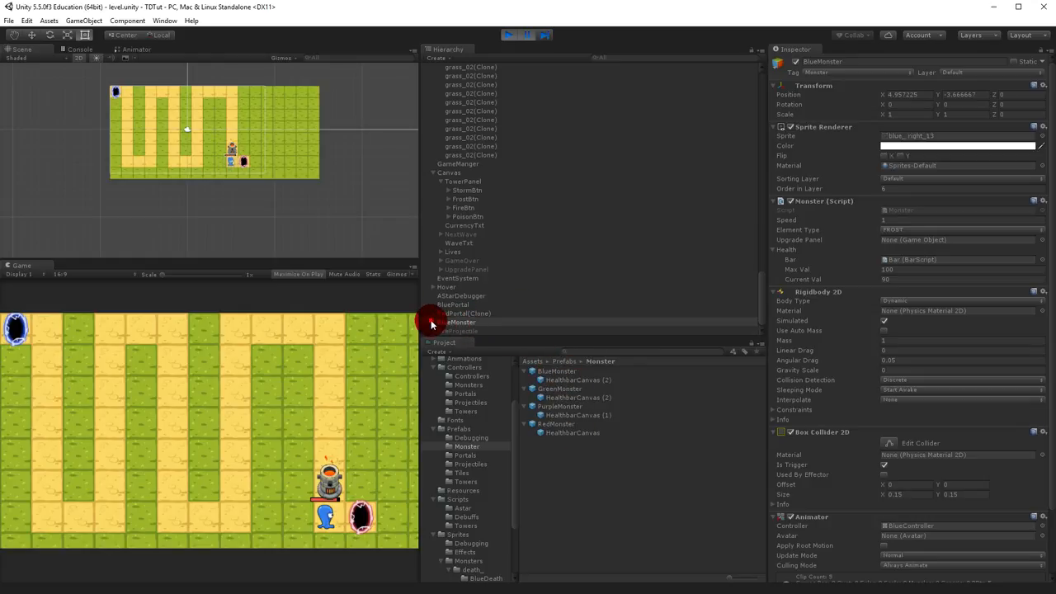
{"action": "left_click", "coordinate": [468, 330]}
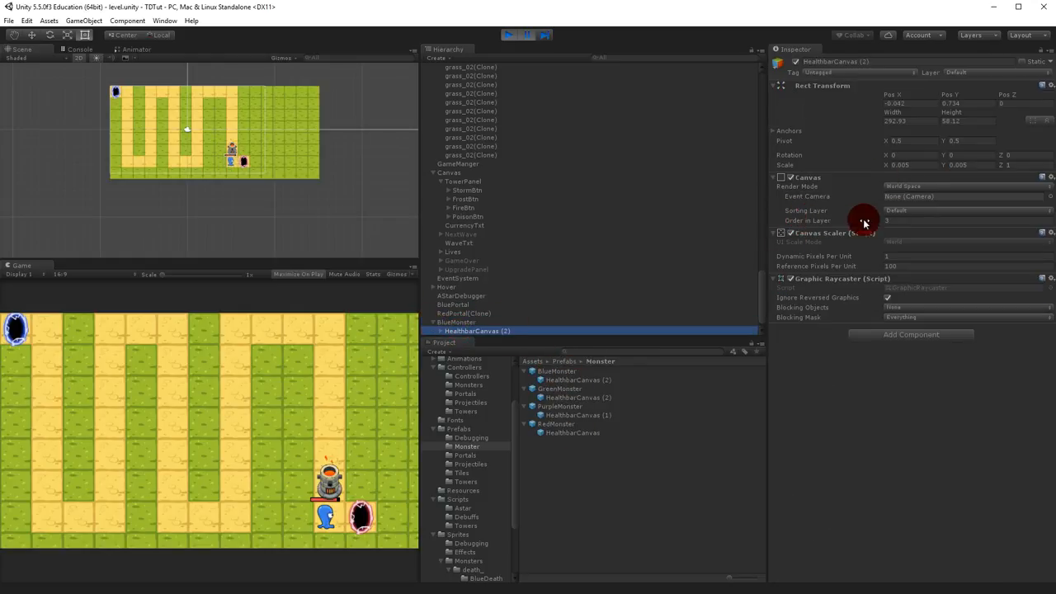
{"action": "mouse_move", "coordinate": [806, 224]}
{"action": "type", "text": "28"}
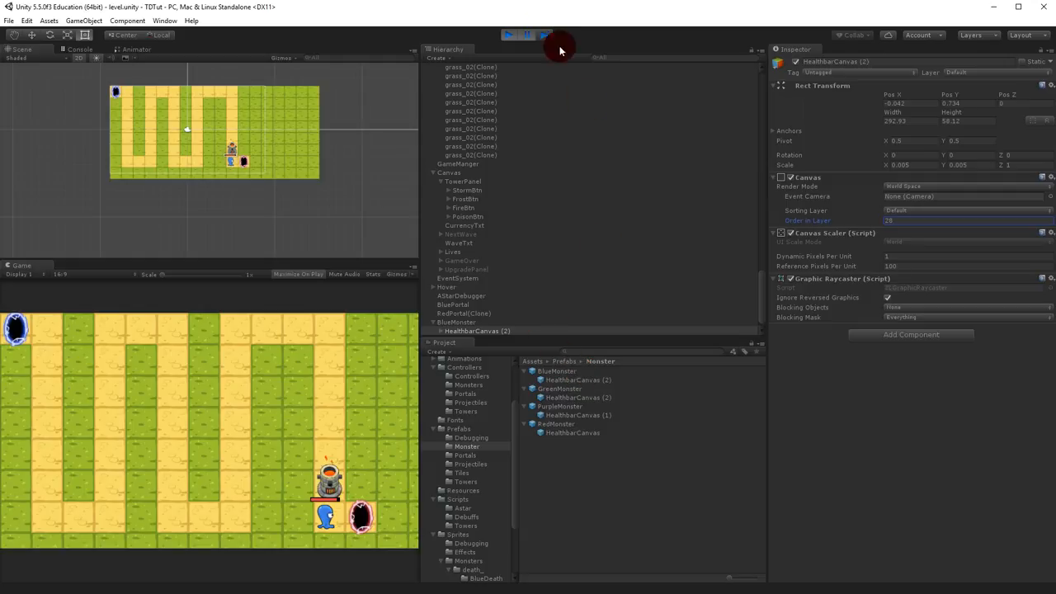
- Play the scene, send the waves past the portal tower, then stop play mode
{"action": "left_click", "coordinate": [519, 37]}
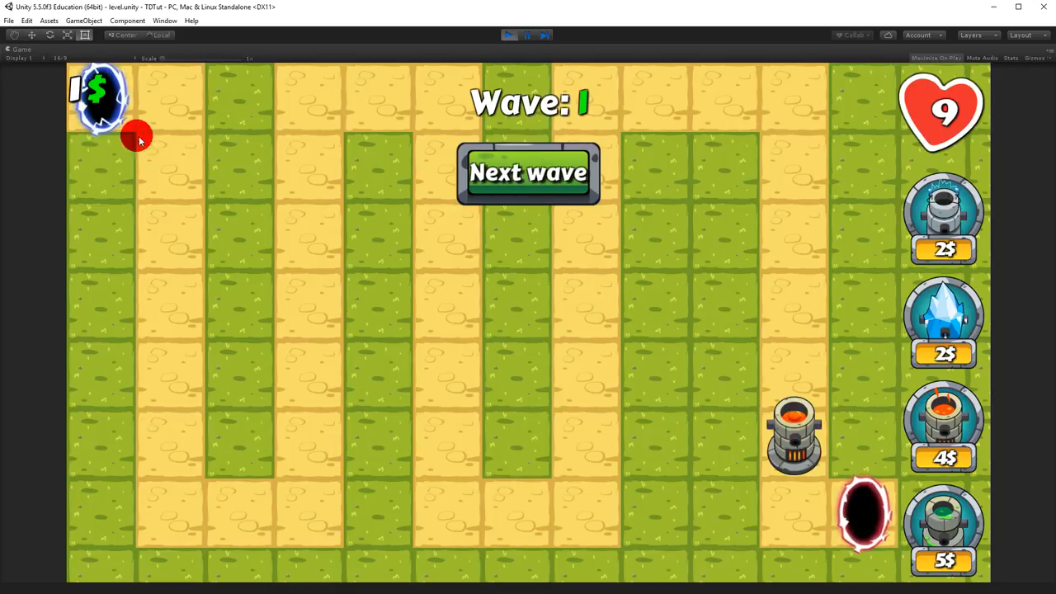
{"action": "left_click", "coordinate": [528, 173]}
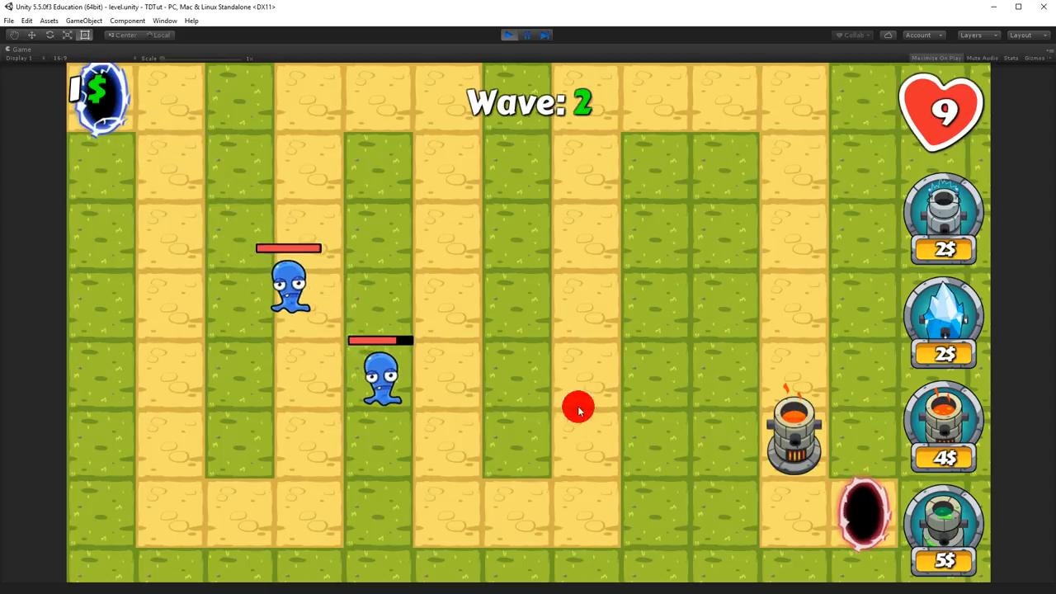
{"action": "mouse_move", "coordinate": [865, 523]}
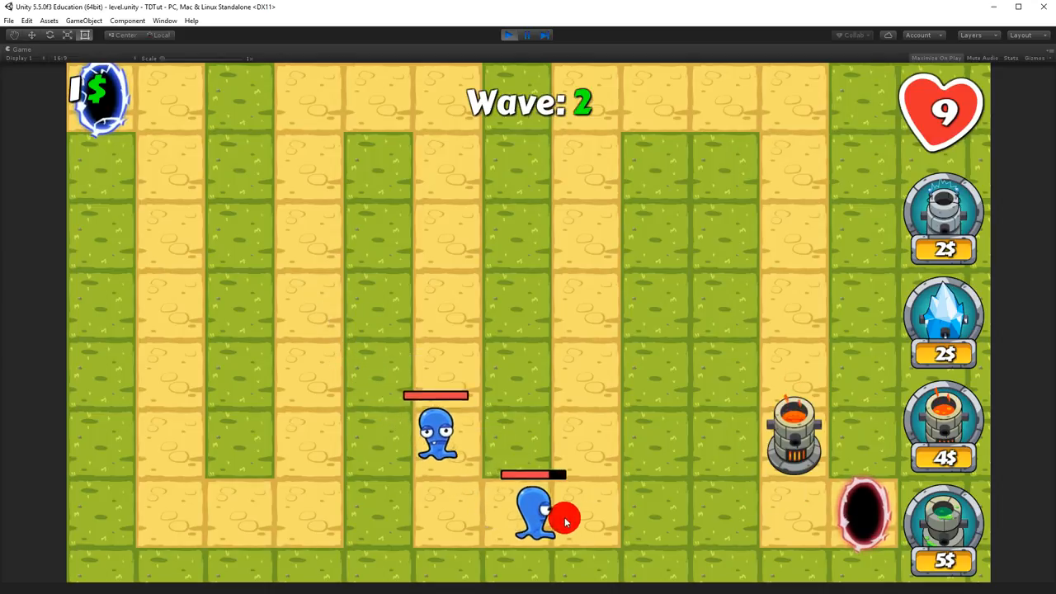
{"action": "left_click", "coordinate": [508, 35]}
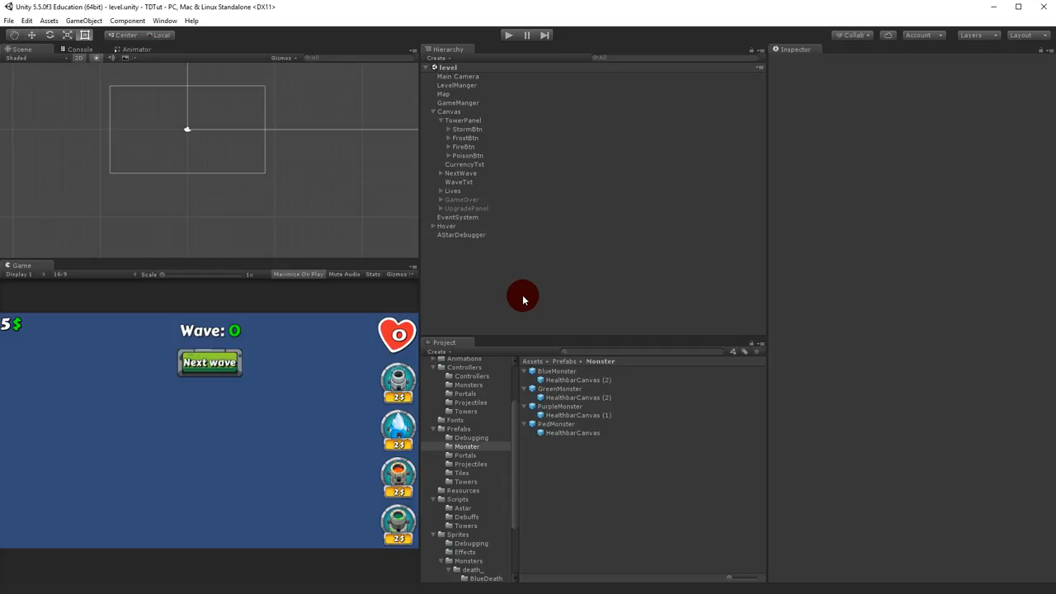
{"action": "mouse_move", "coordinate": [524, 291]}
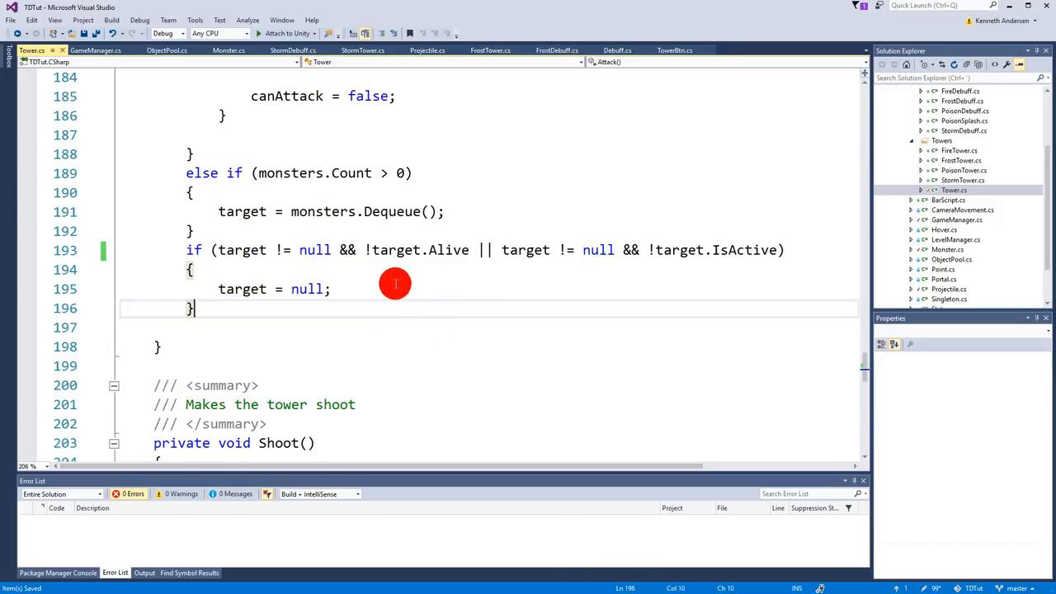
- Find the Spawn method and open an empty line at the start of its body
{"action": "left_click", "coordinate": [228, 50]}
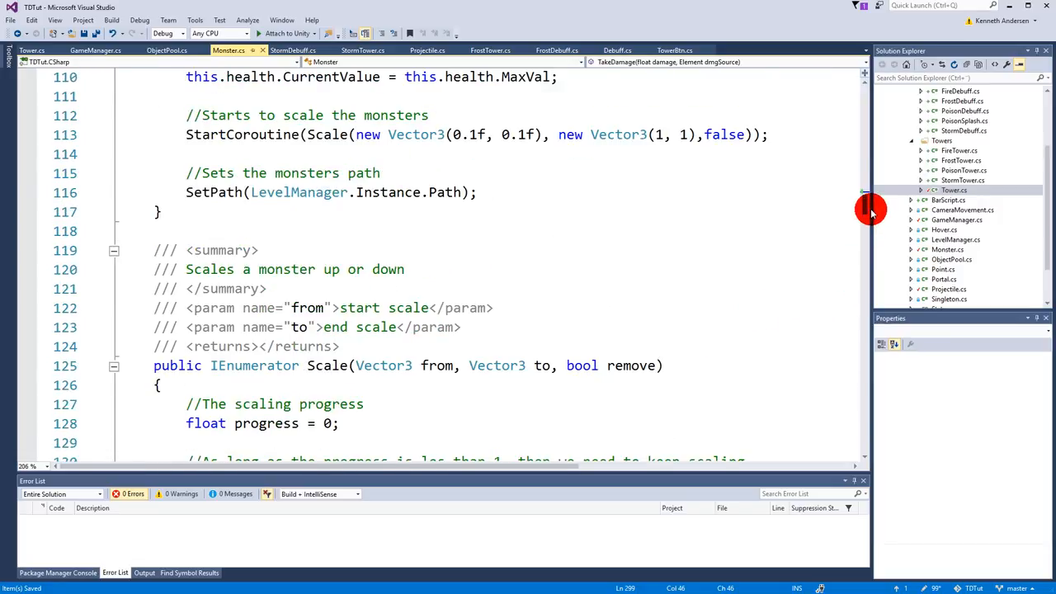
{"action": "type", "text": "sp"}
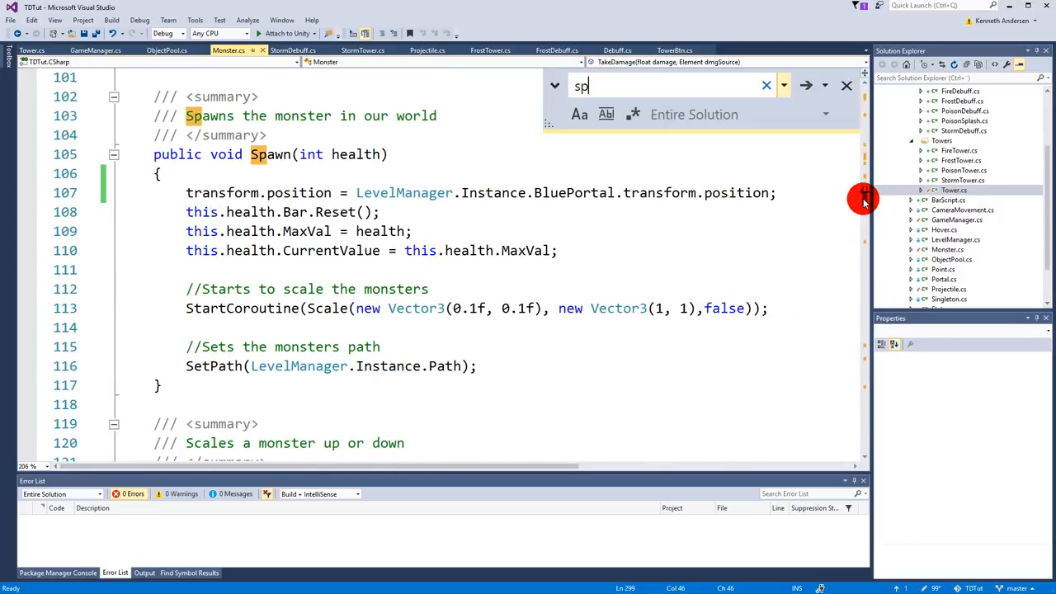
{"action": "type", "text": "awn"}
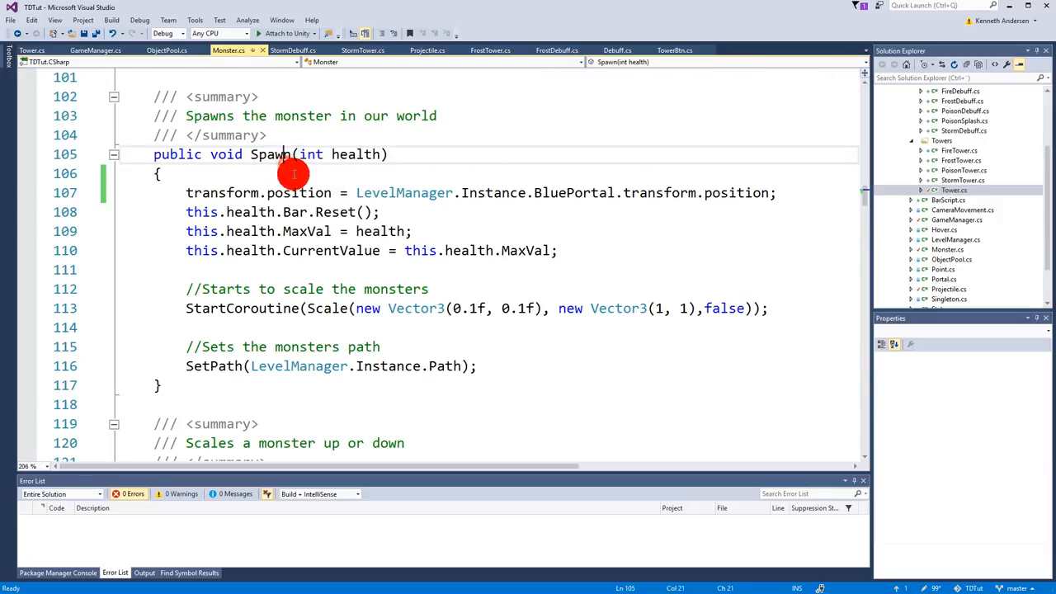
{"action": "key", "text": "Enter"}
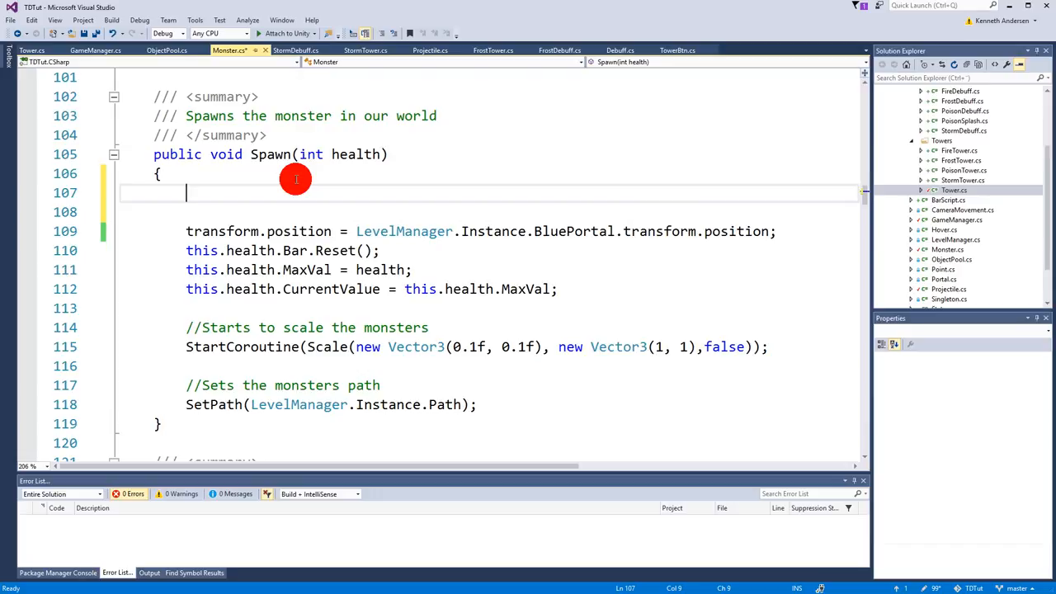
- Add //Removes all debuffs and debuffs.Clear(); at the top of Spawn
{"action": "type", "text": "debuffs.Clear();"}
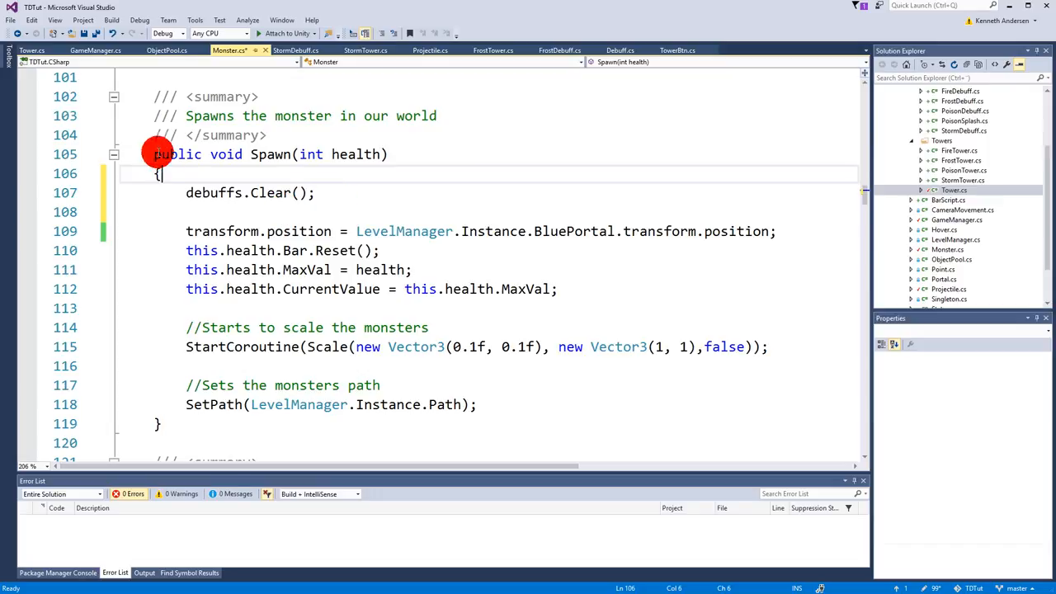
{"action": "double_click", "coordinate": [270, 155]}
{"action": "type", "text": "//"}
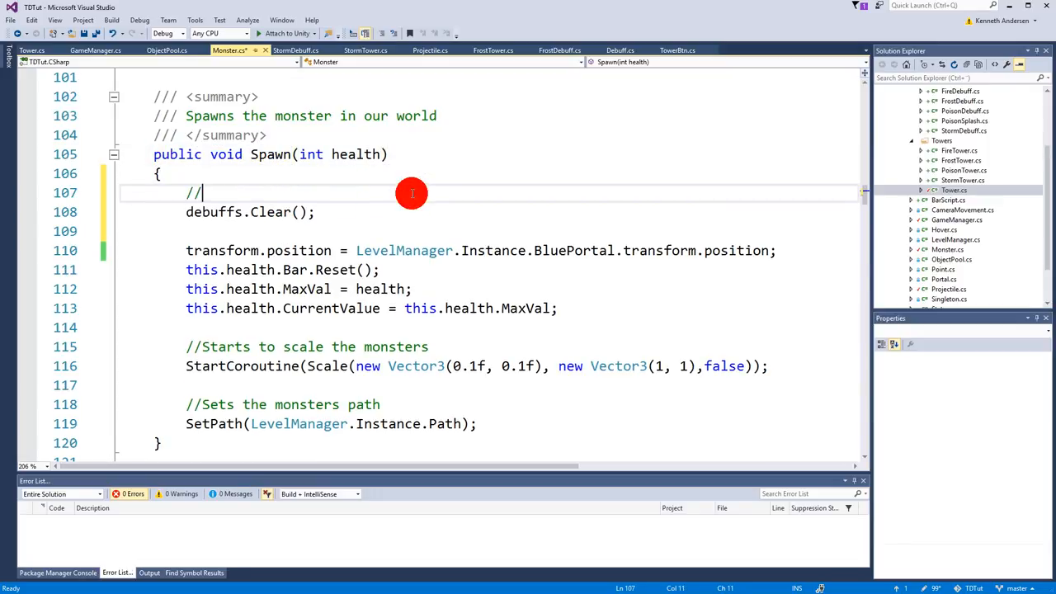
{"action": "type", "text": "removes all debv"}
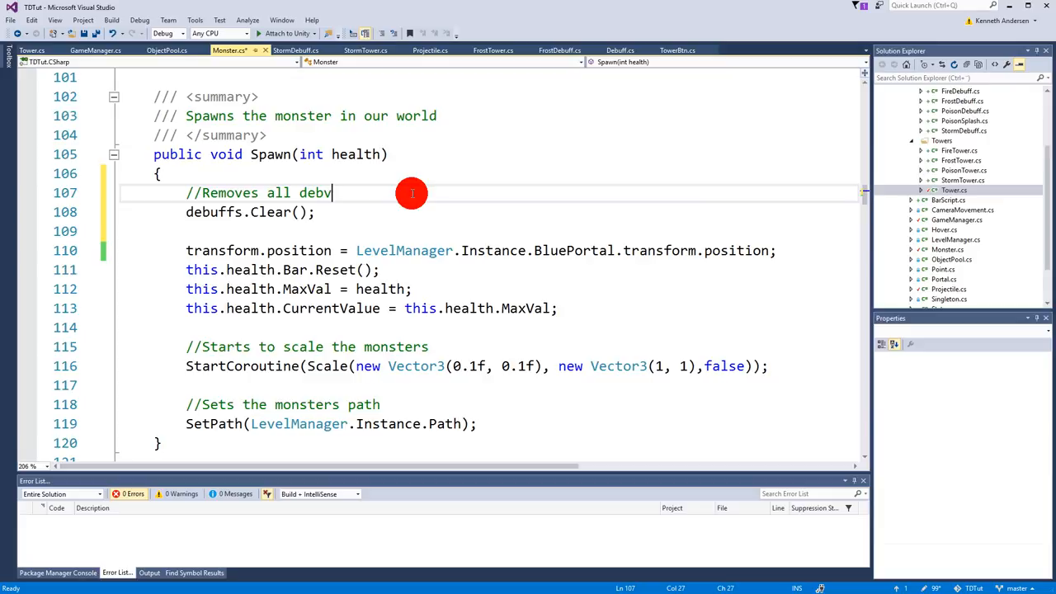
{"action": "type", "text": "uffs"}
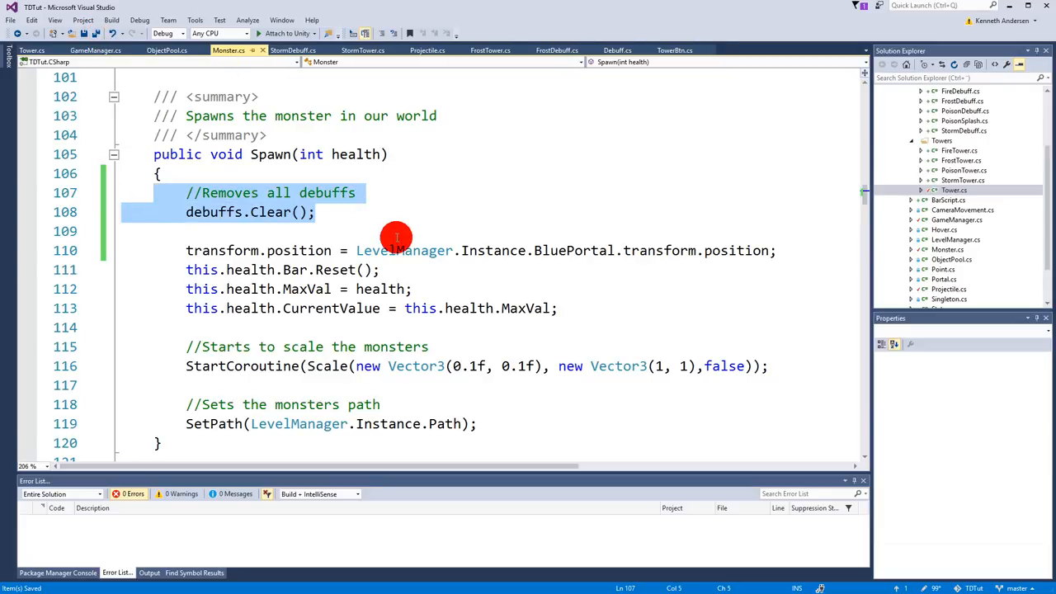
- Find the Release call and jump to the Release method's definition
{"action": "scroll", "scroll_direction": "down", "scroll_amount": 3}
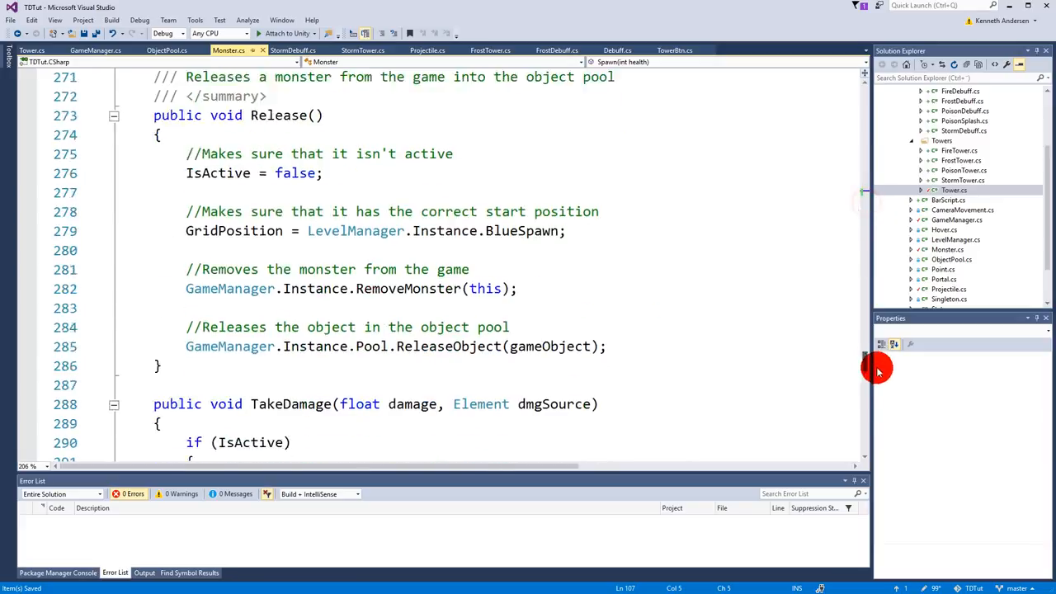
{"action": "type", "text": "rele"}
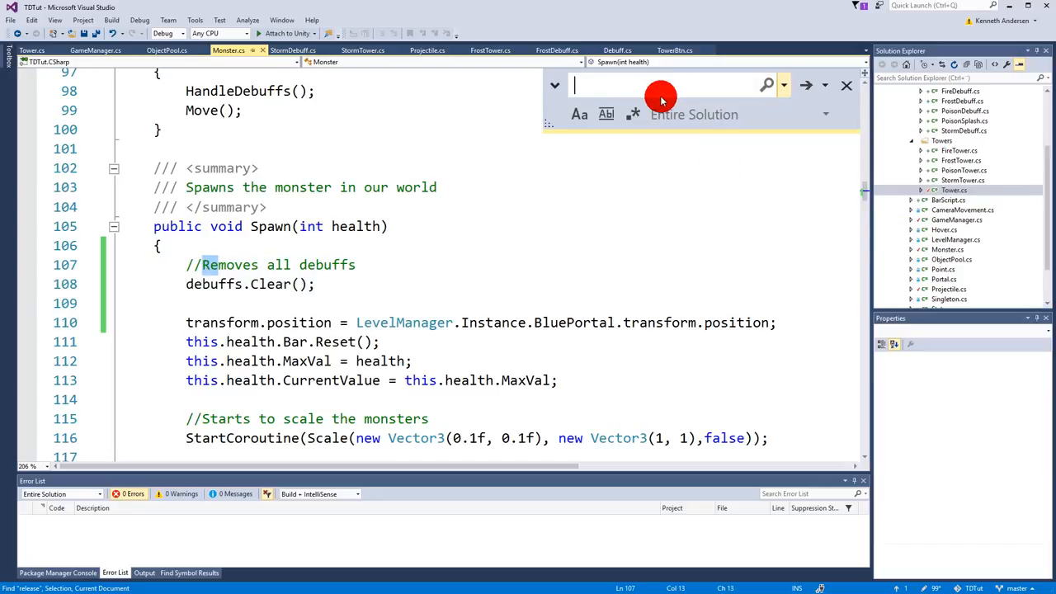
{"action": "type", "text": "release"}
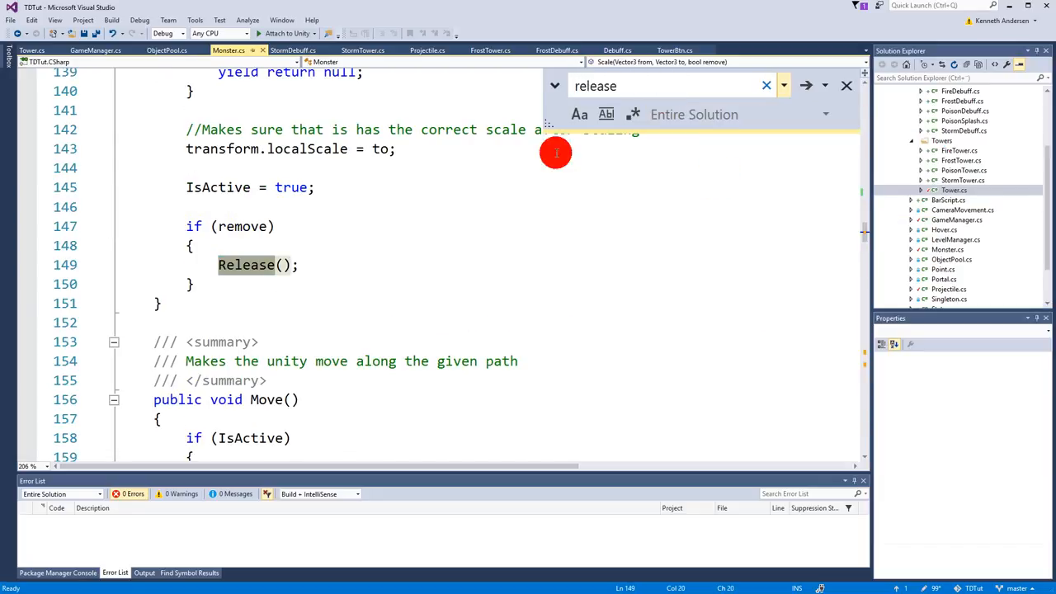
{"action": "right_click", "coordinate": [246, 264]}
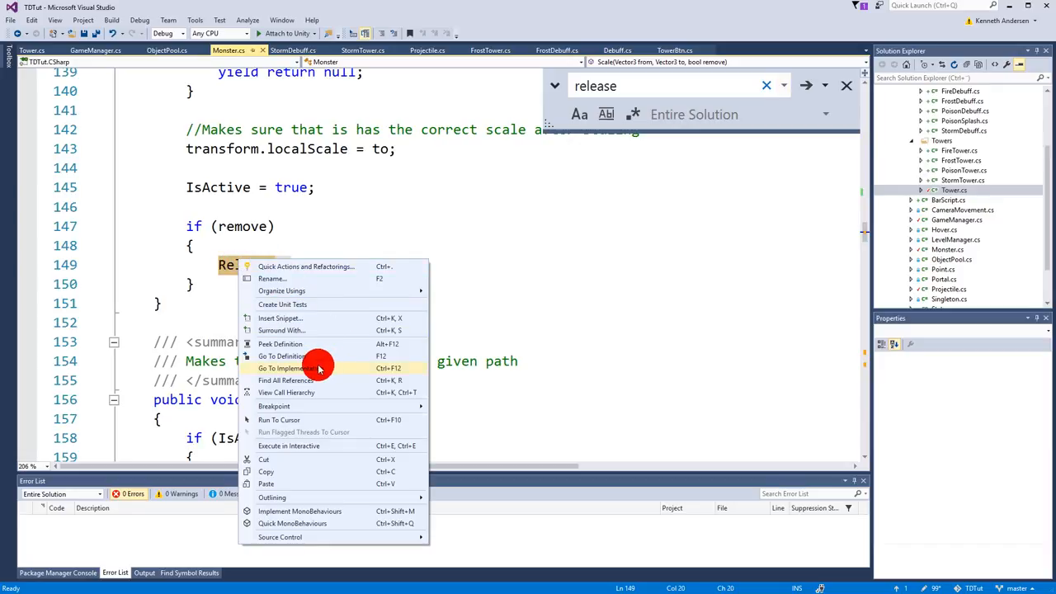
{"action": "left_click", "coordinate": [289, 356]}
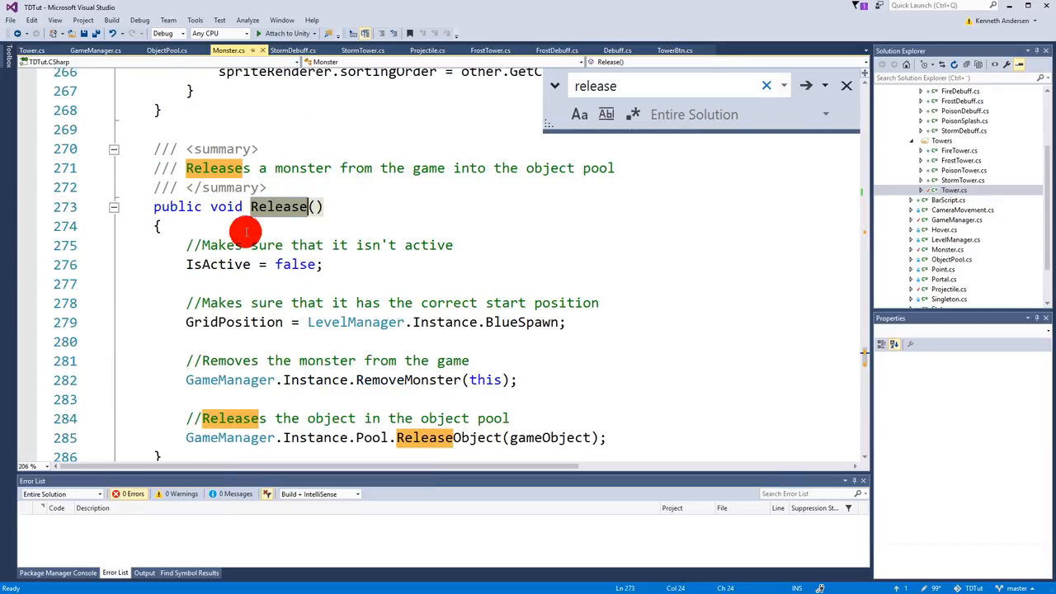
- Add debuffs.Clear(); with the //Removes all debuffs comment at the top of Release
{"action": "type", "text": "d"}
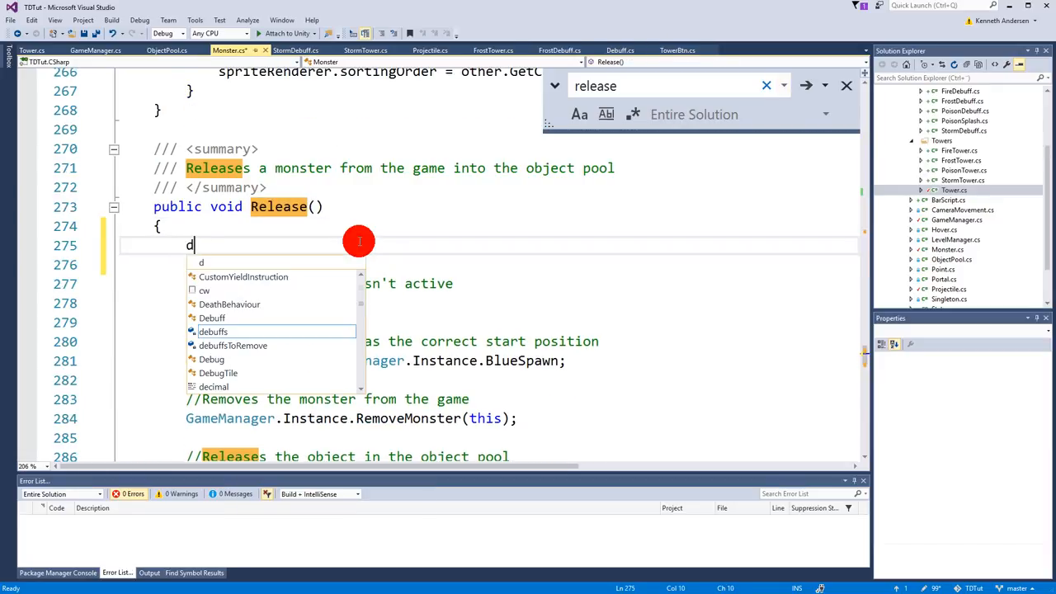
{"action": "type", "text": "ebuffs.cl"}
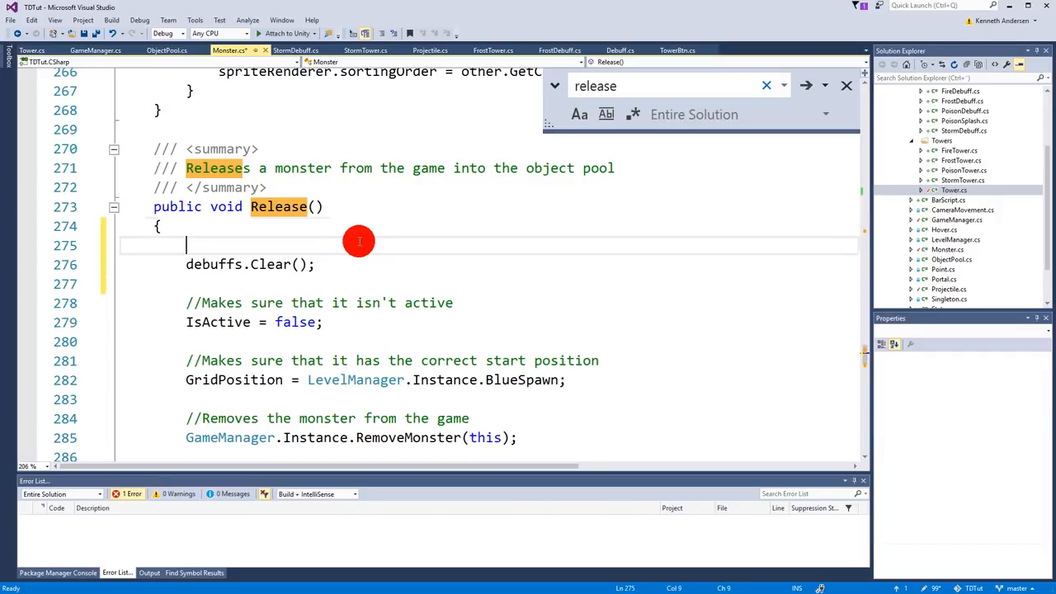
{"action": "type", "text": "//R"}
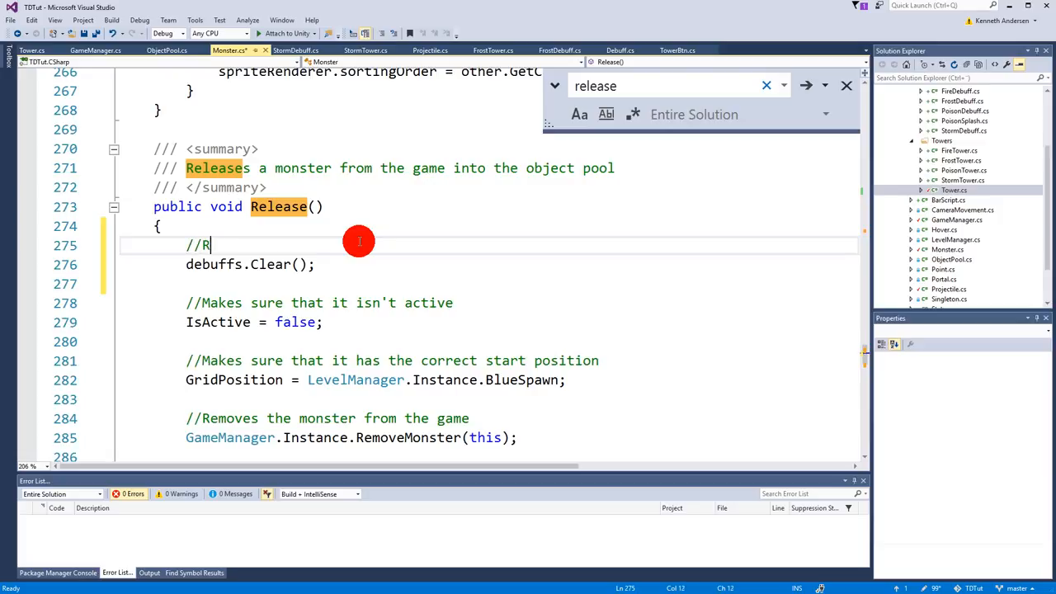
{"action": "type", "text": "emoves all debuffs"}
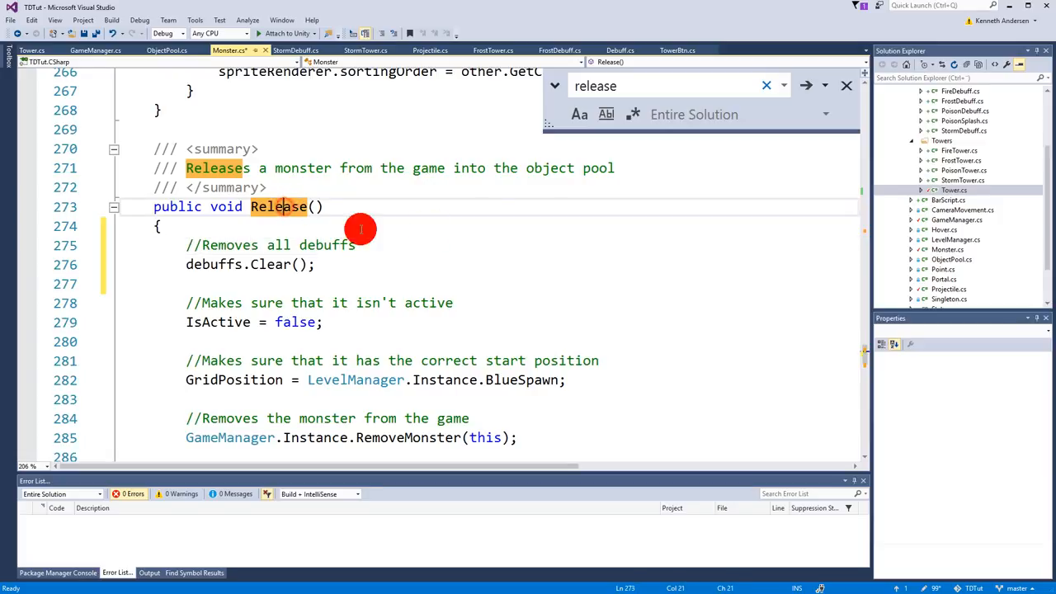
{"action": "left_click", "coordinate": [843, 86]}
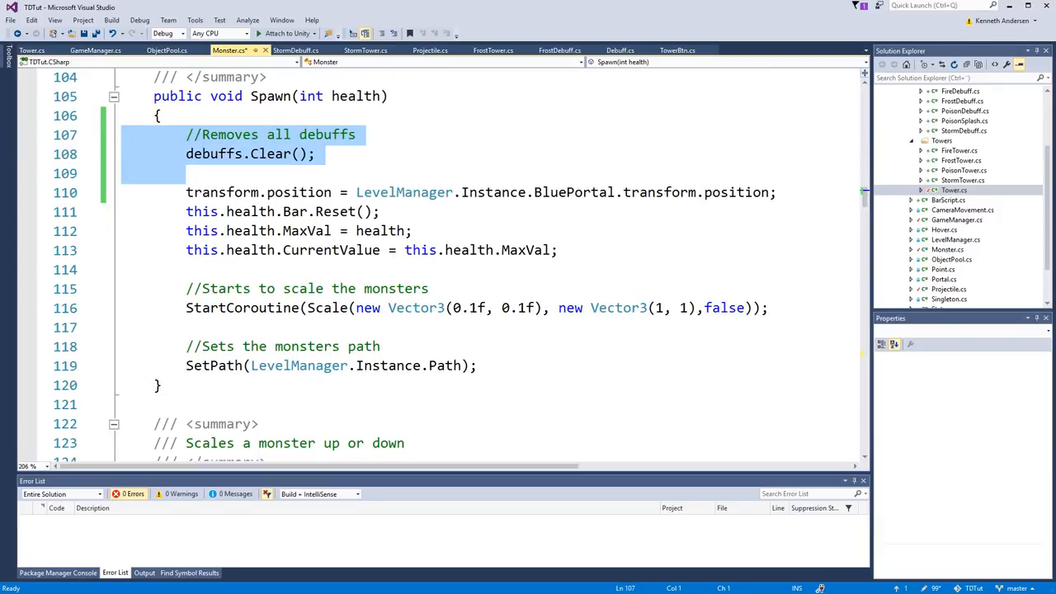
{"action": "scroll", "scroll_direction": "down", "scroll_amount": 3}
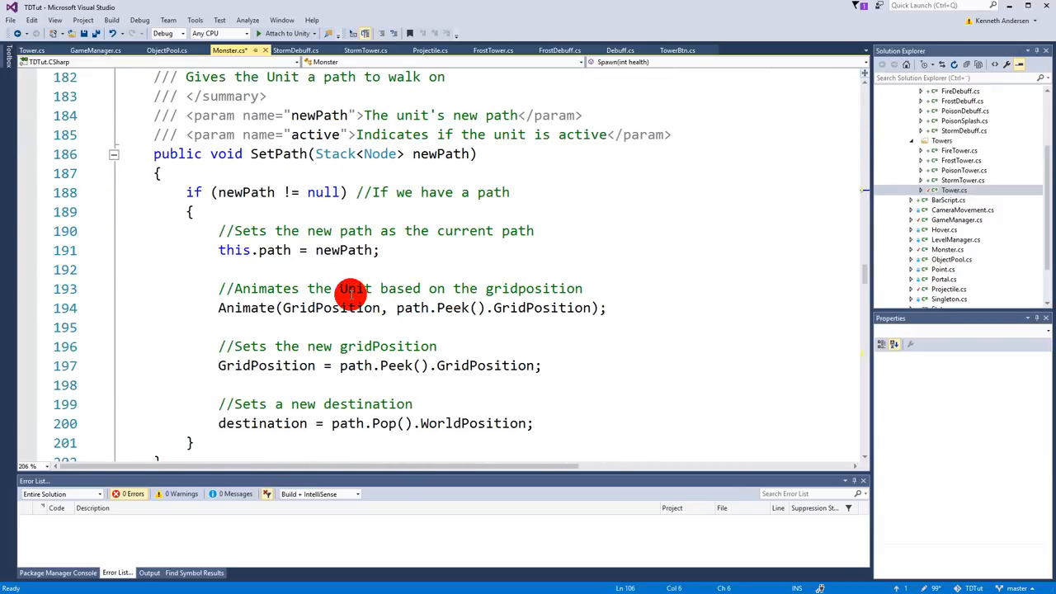
{"action": "scroll", "scroll_direction": "down", "scroll_amount": 3}
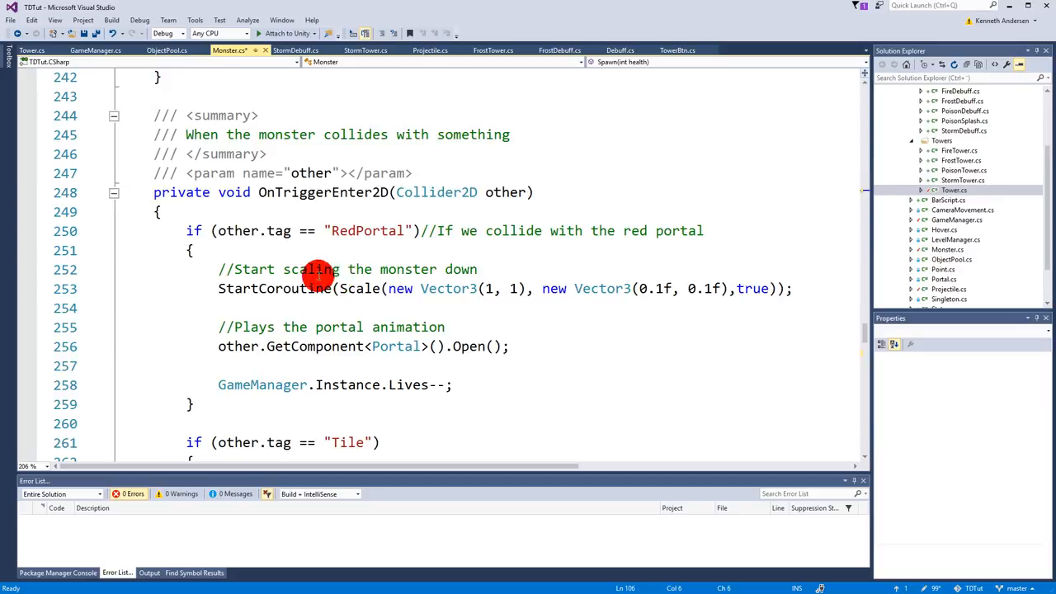
{"action": "scroll", "scroll_direction": "down", "scroll_amount": 3}
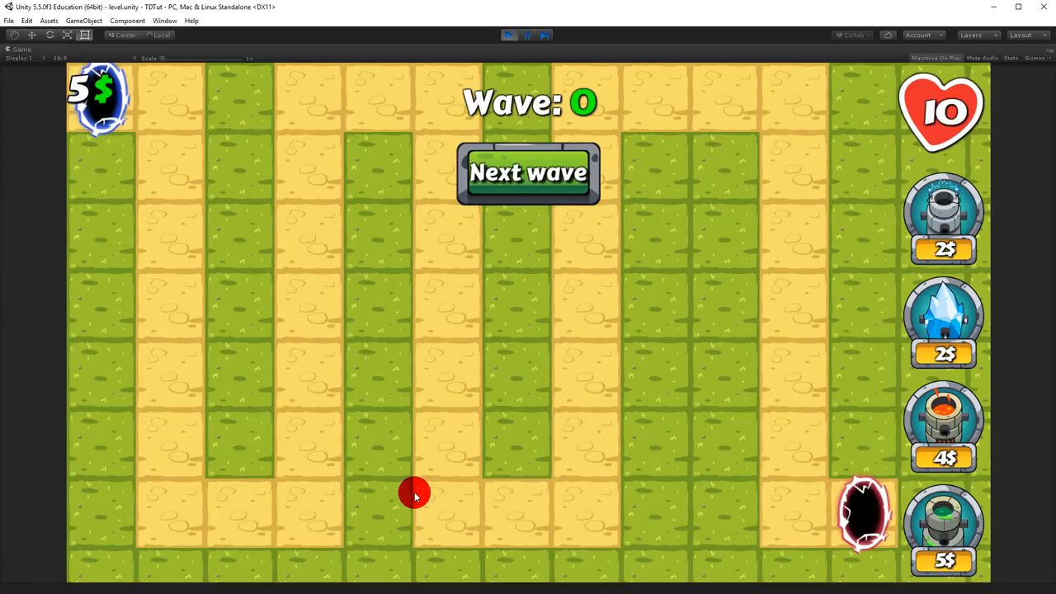
- Place the tower beside the path at lower right and run waves 1 and 2
{"action": "left_click", "coordinate": [793, 445]}
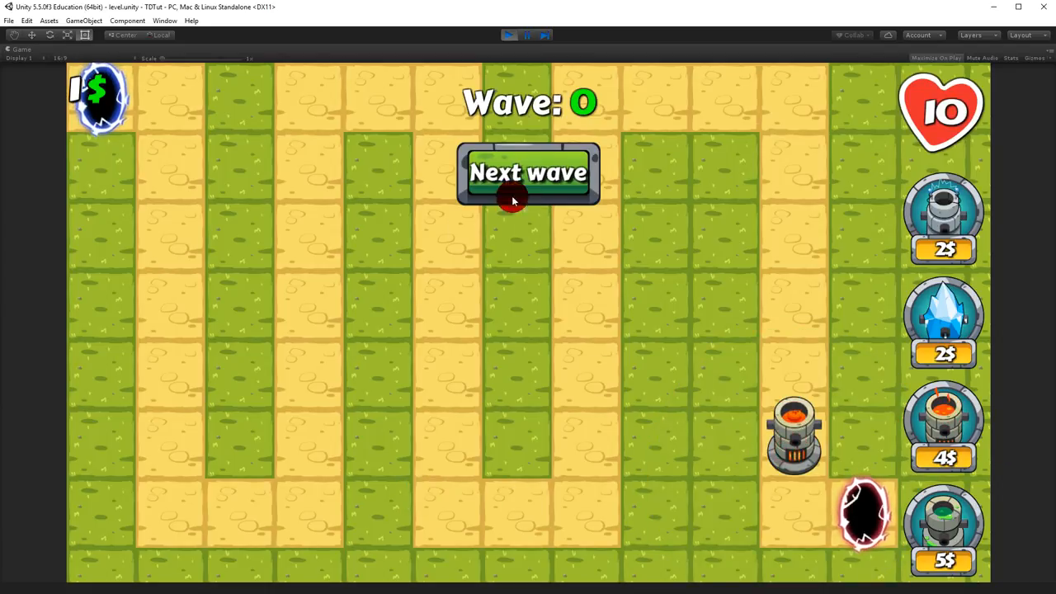
{"action": "left_click", "coordinate": [529, 173]}
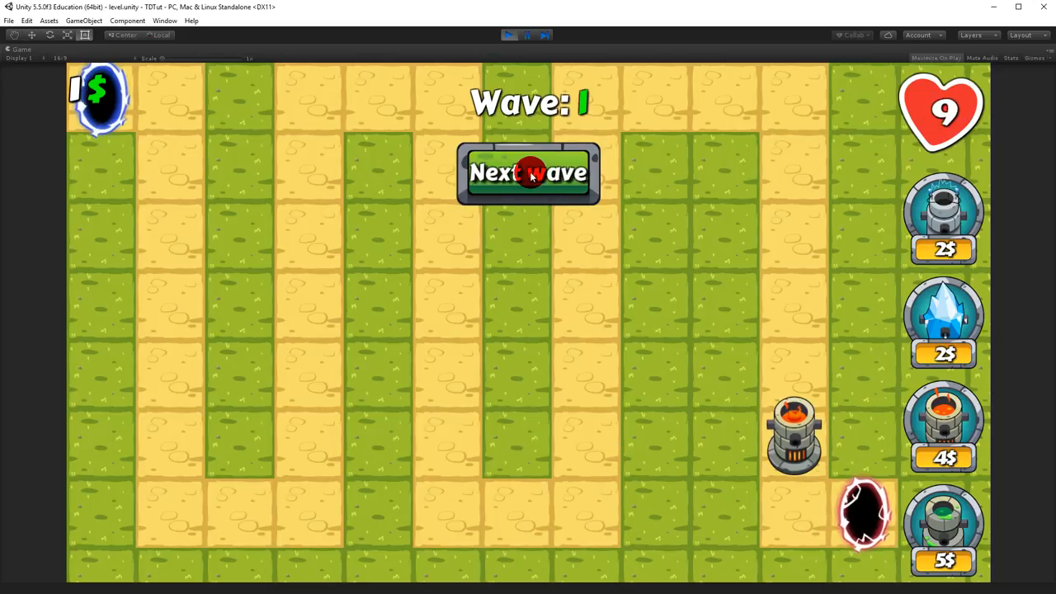
{"action": "left_click", "coordinate": [531, 173]}
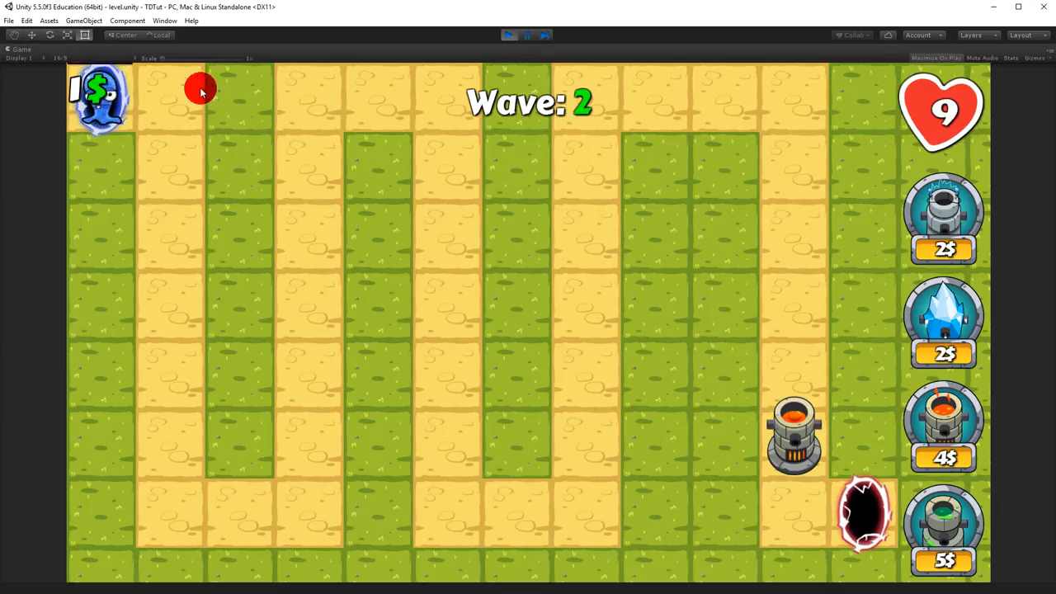